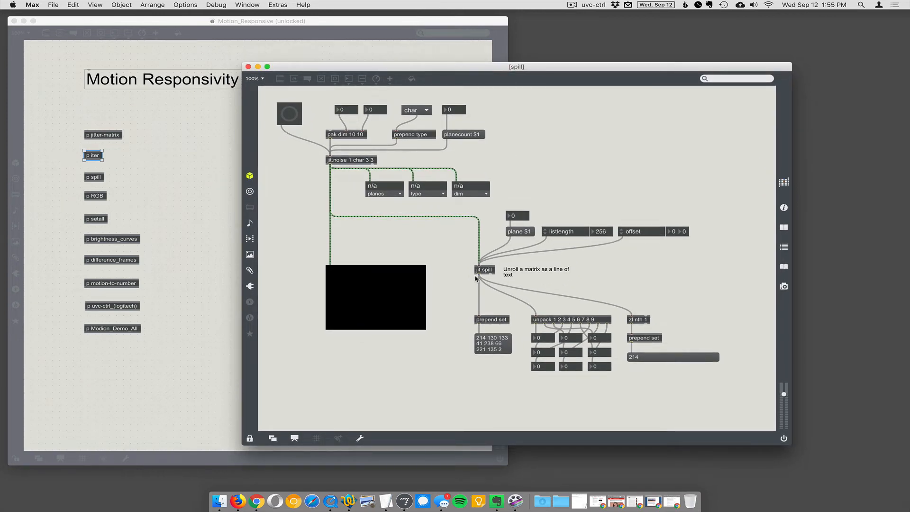
pyautogui.moveTo(571, 357)
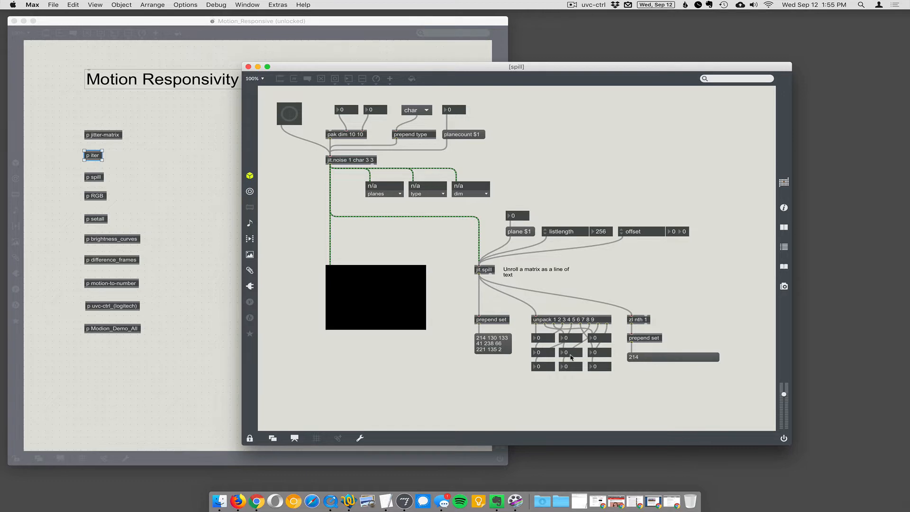
pyautogui.moveTo(518, 325)
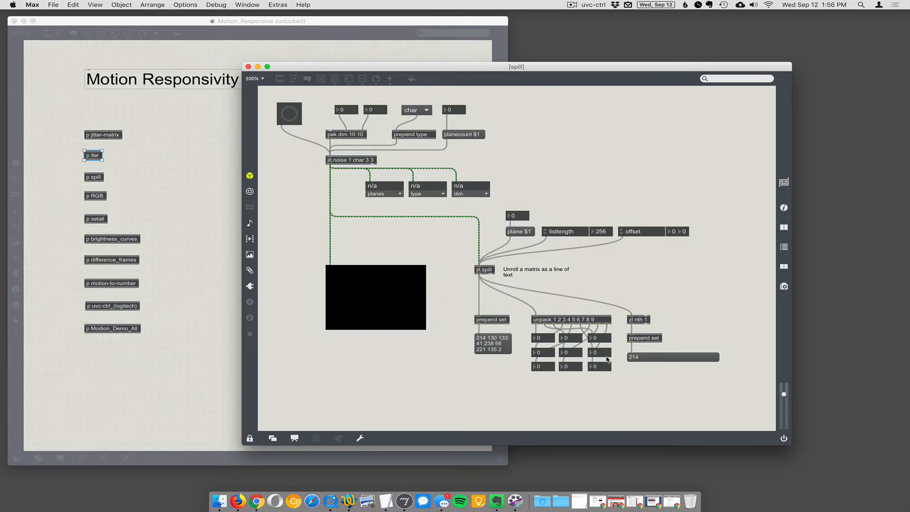
pyautogui.moveTo(635, 372)
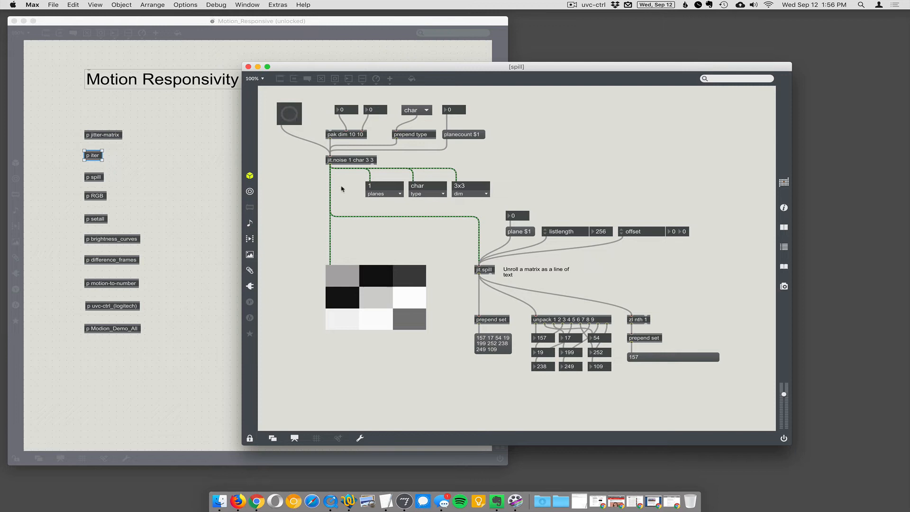
pyautogui.moveTo(375, 163)
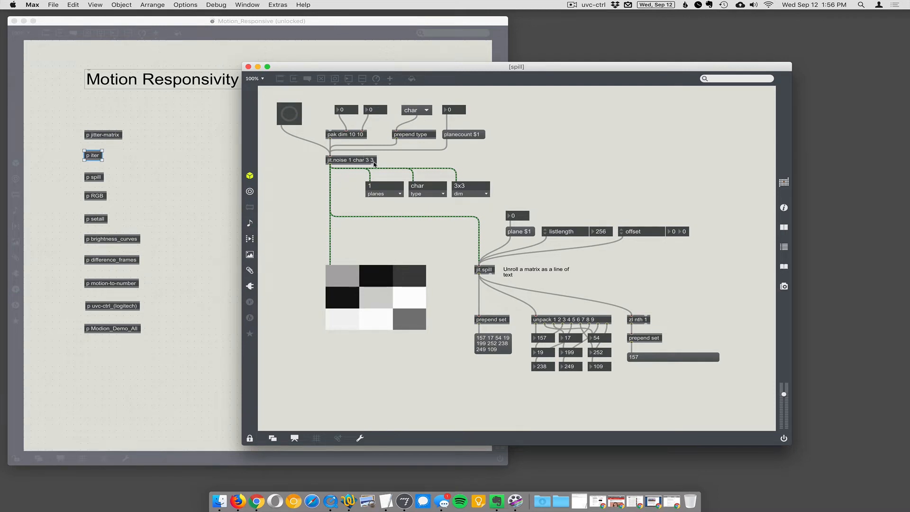
pyautogui.moveTo(464, 221)
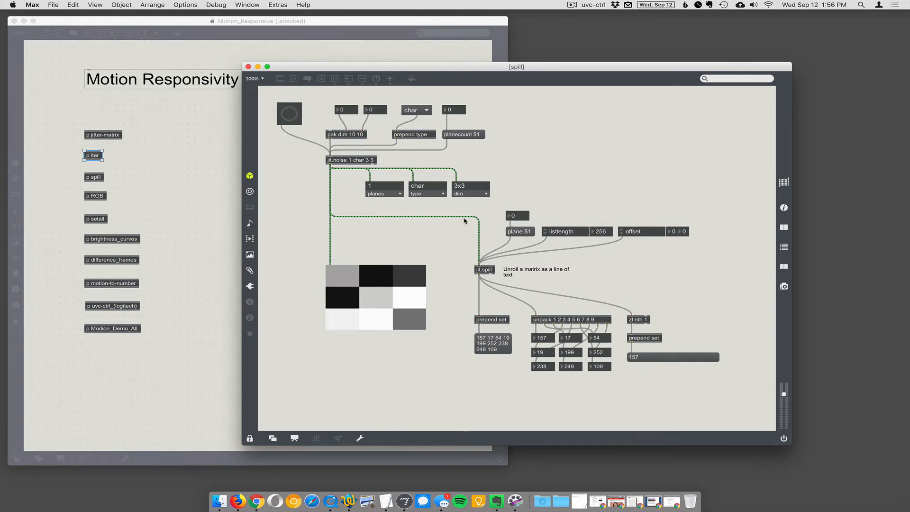
pyautogui.moveTo(400, 295)
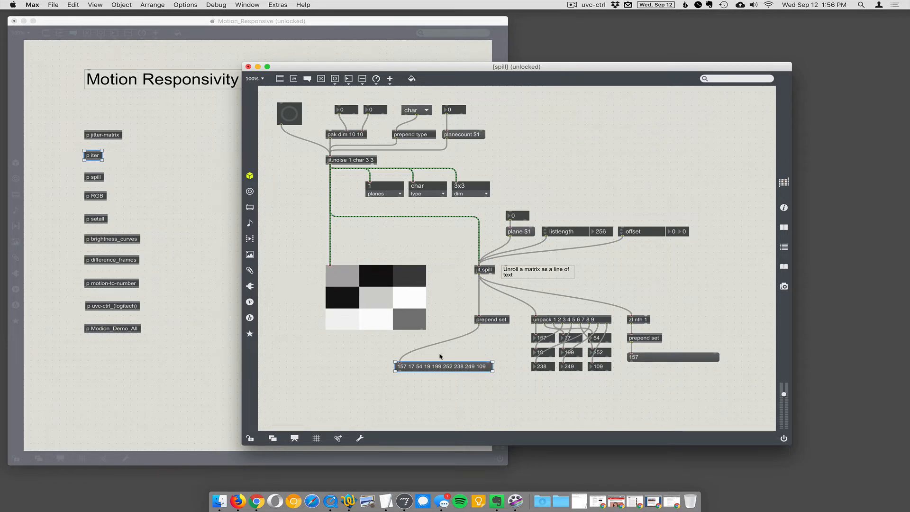
pyautogui.moveTo(373, 263)
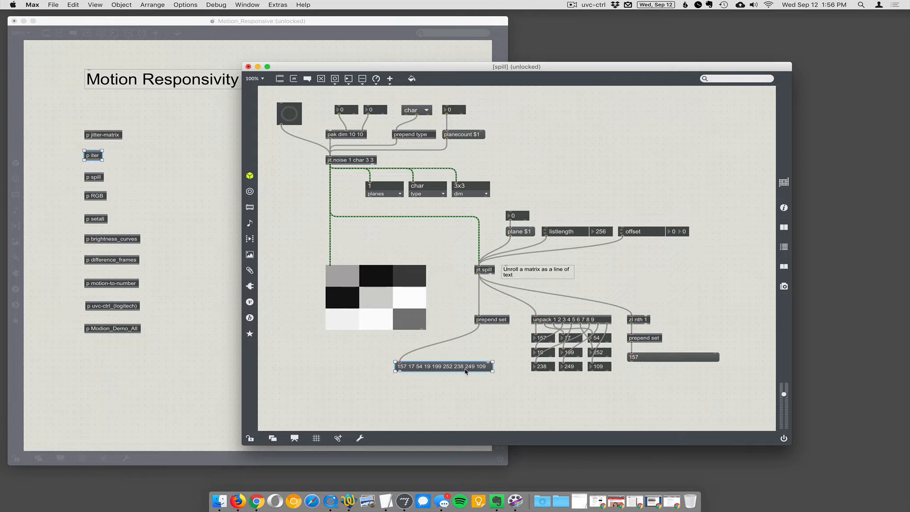
pyautogui.moveTo(545, 325)
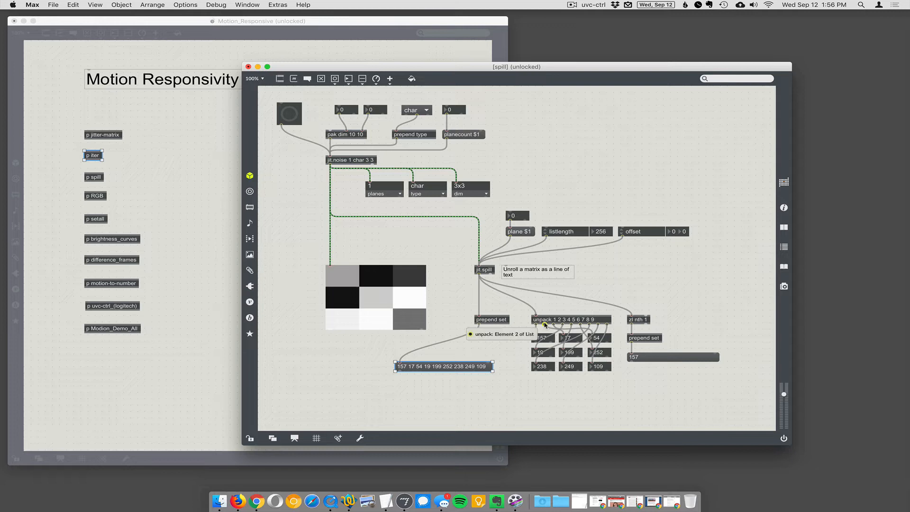
pyautogui.moveTo(593, 323)
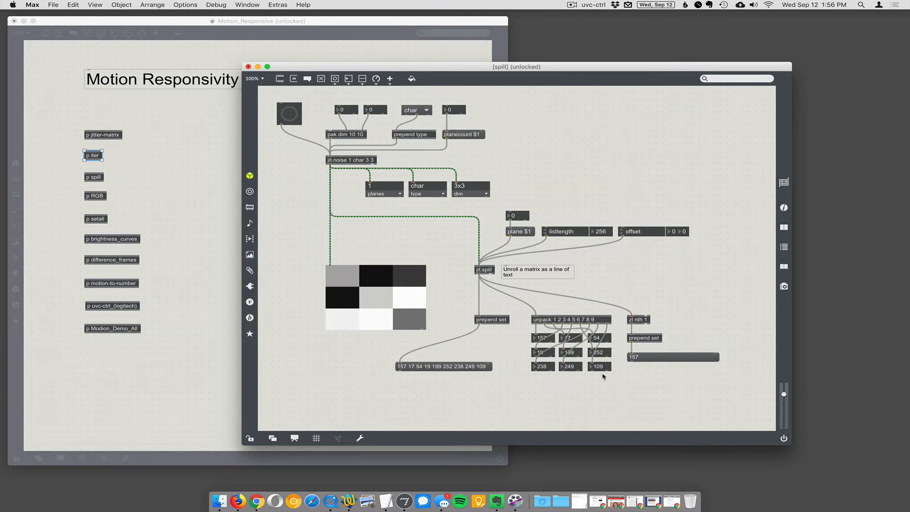
pyautogui.moveTo(601, 371)
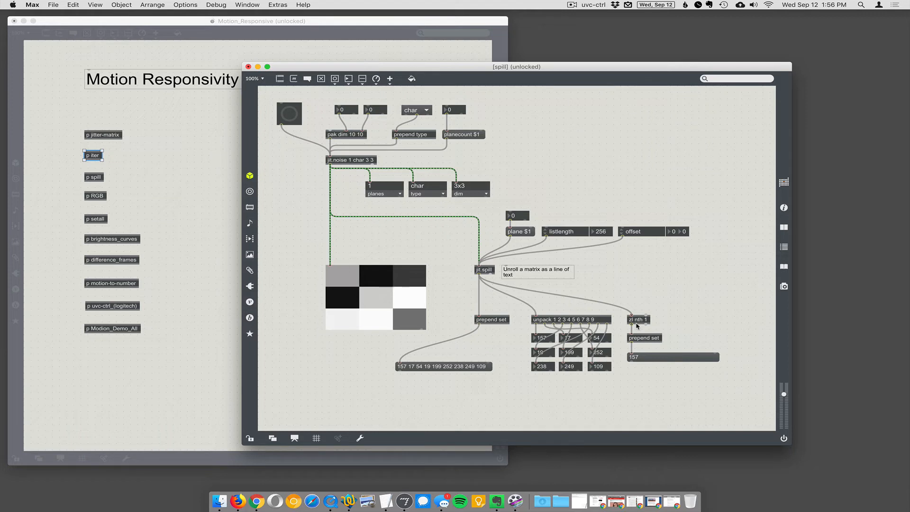
pyautogui.moveTo(638, 325)
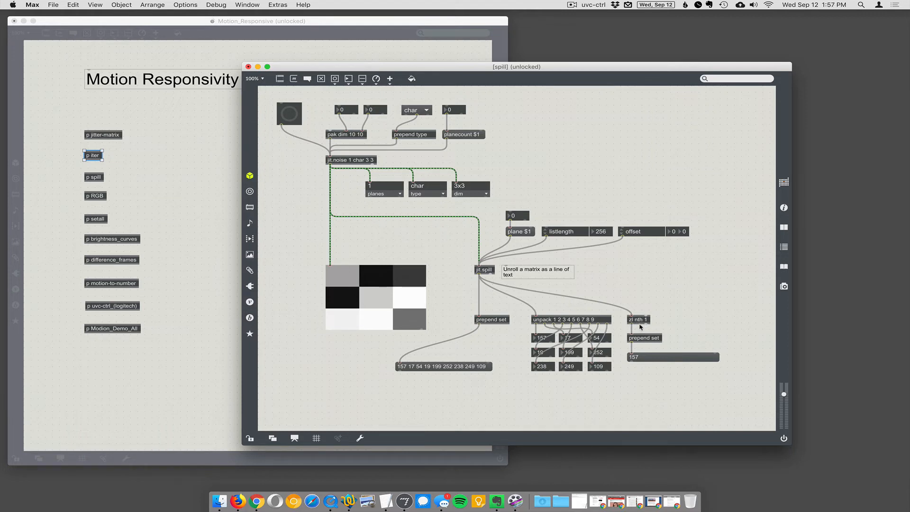
pyautogui.moveTo(654, 369)
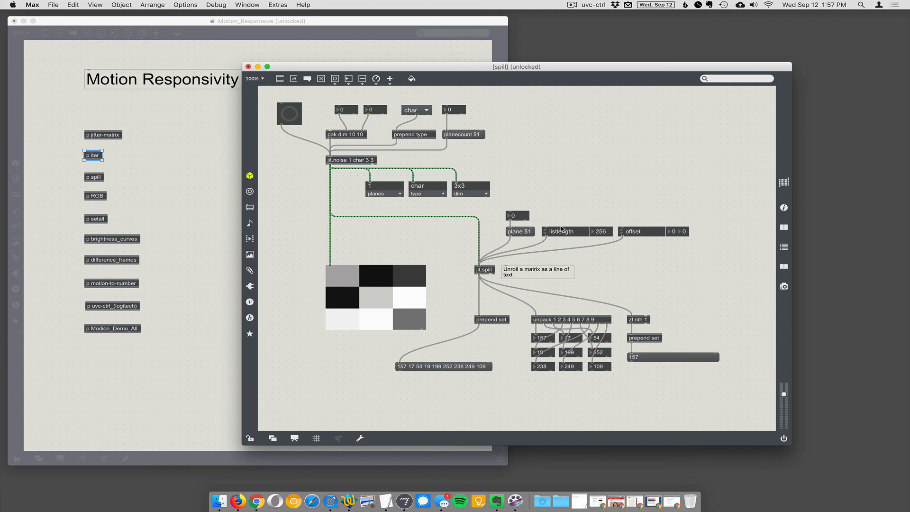
pyautogui.moveTo(633, 218)
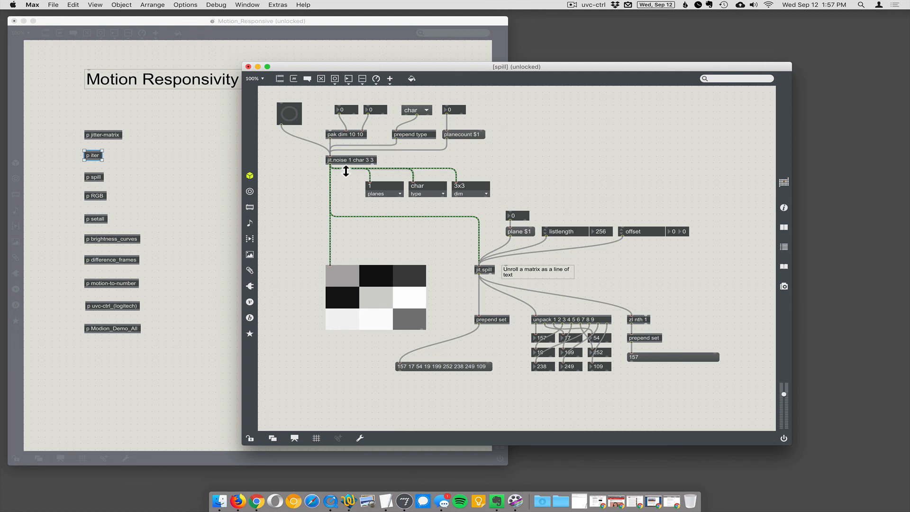
pyautogui.moveTo(460, 267)
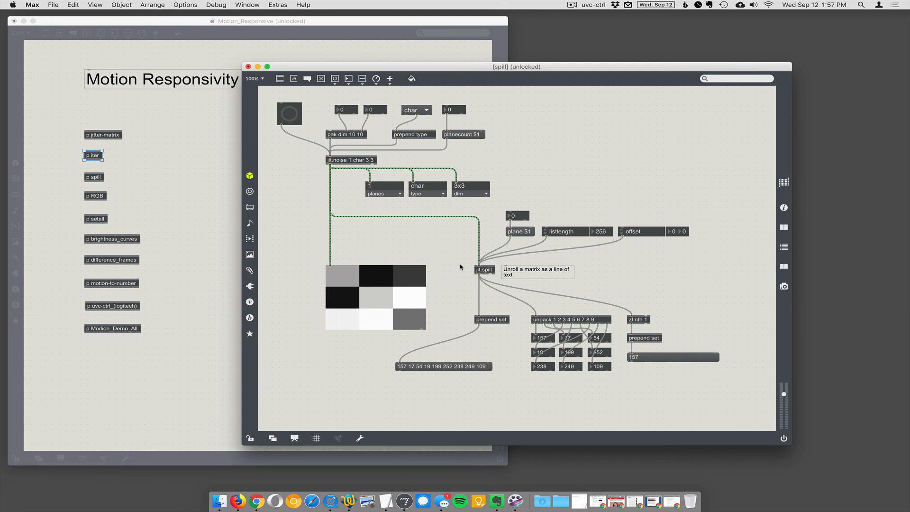